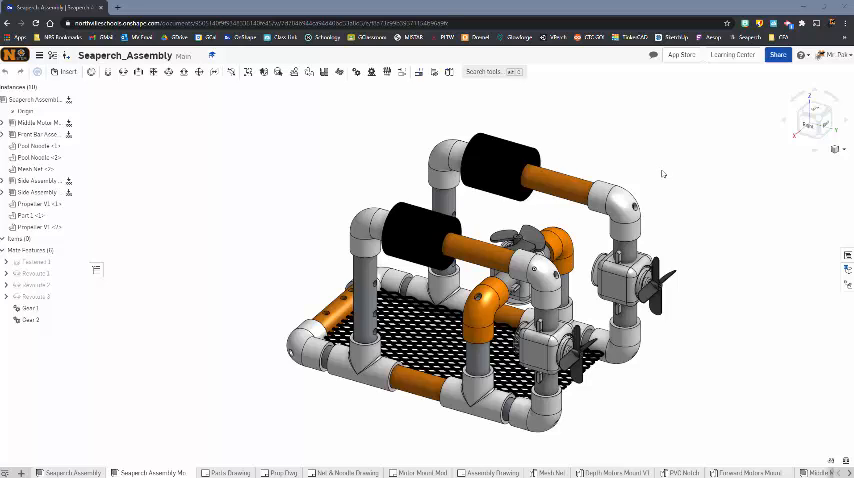
mouse_move(696, 200)
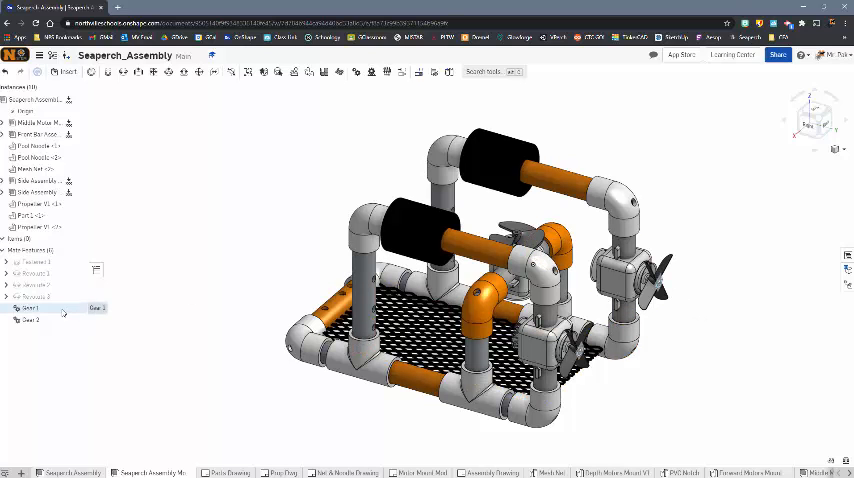
Step: Gear-link the first pair of propeller Revolute mates so they turn together
click(32, 308)
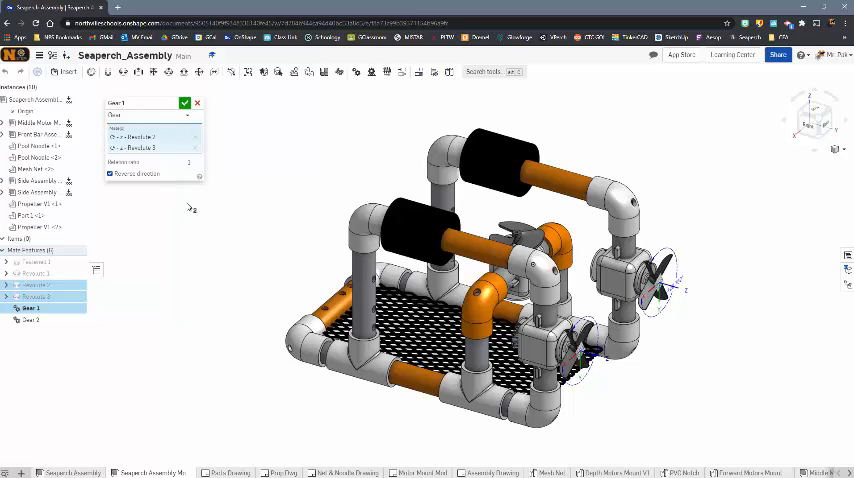
mouse_move(212, 212)
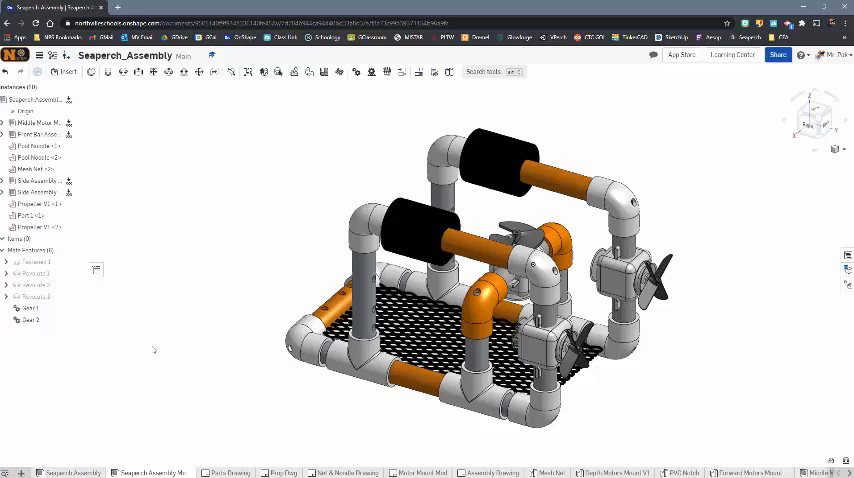
click(32, 320)
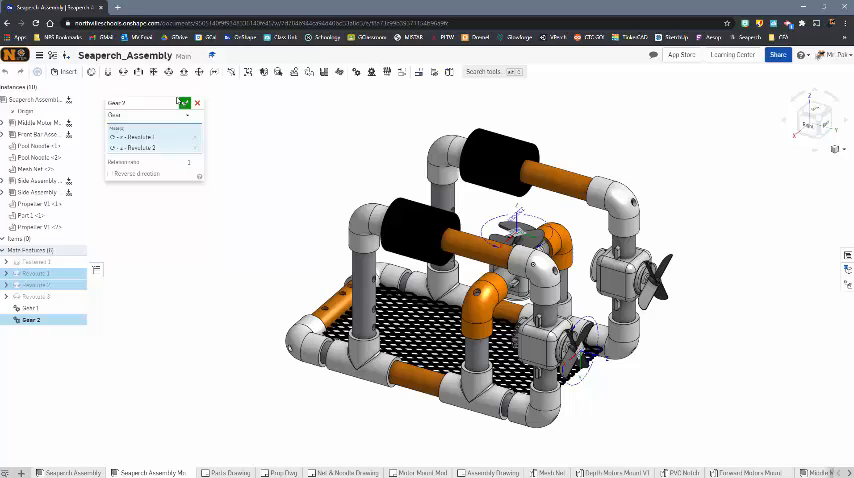
Step: Accept the second gear relation between the remaining propeller Revolute mates
click(184, 104)
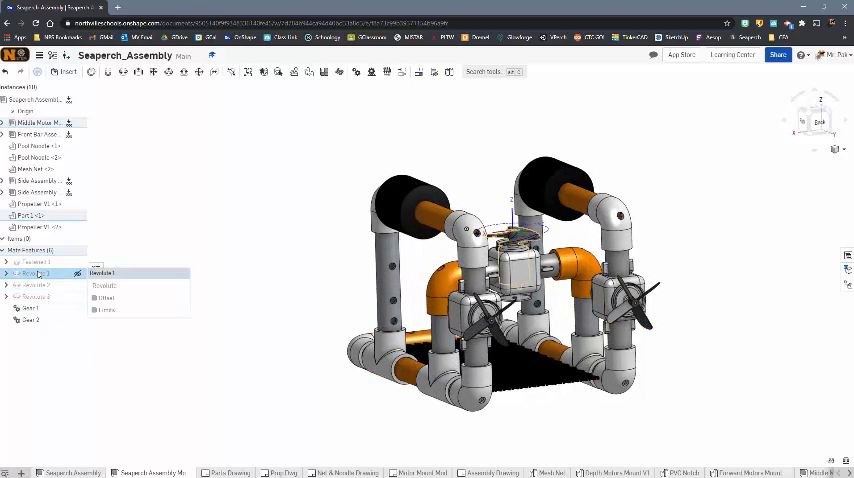
Step: Start an Animate setup on a propeller's Revolute mate and show its playback modes
right_click(30, 272)
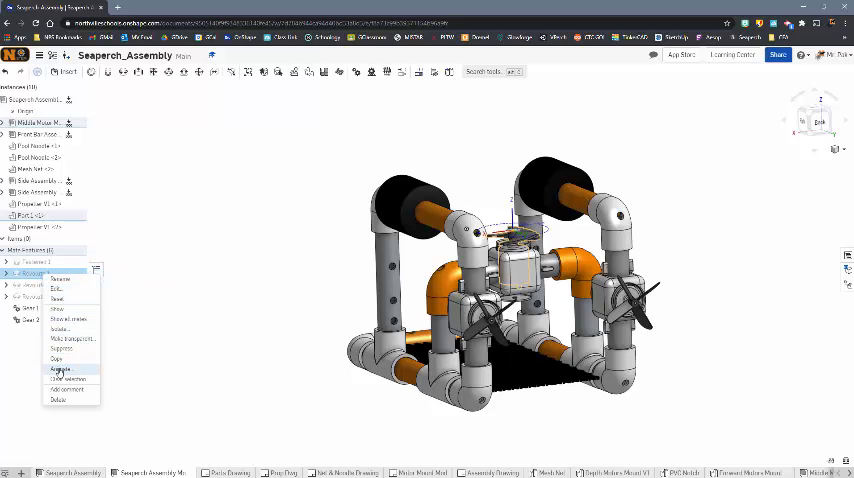
click(60, 368)
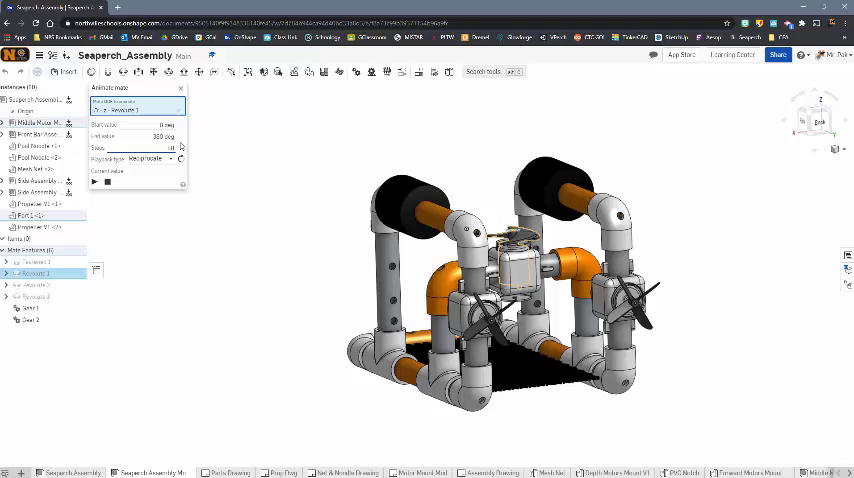
click(148, 160)
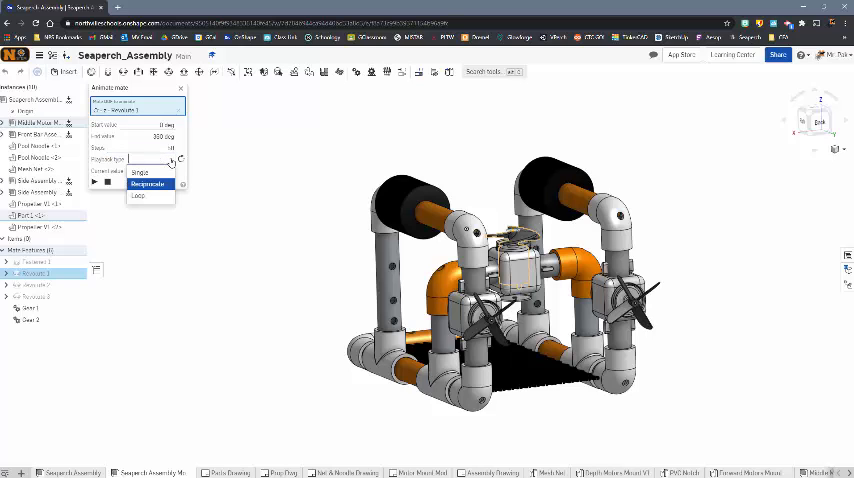
mouse_move(140, 172)
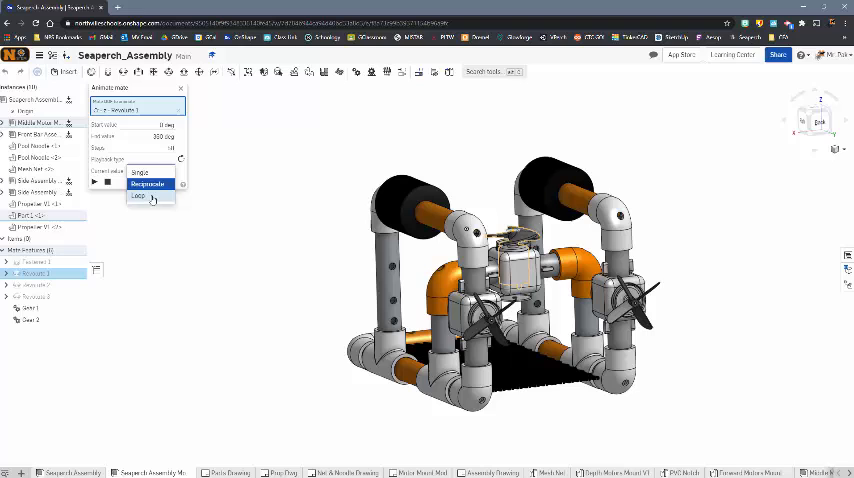
Step: Set playback mode to Loop and play the propeller rotation animation continuously
click(138, 196)
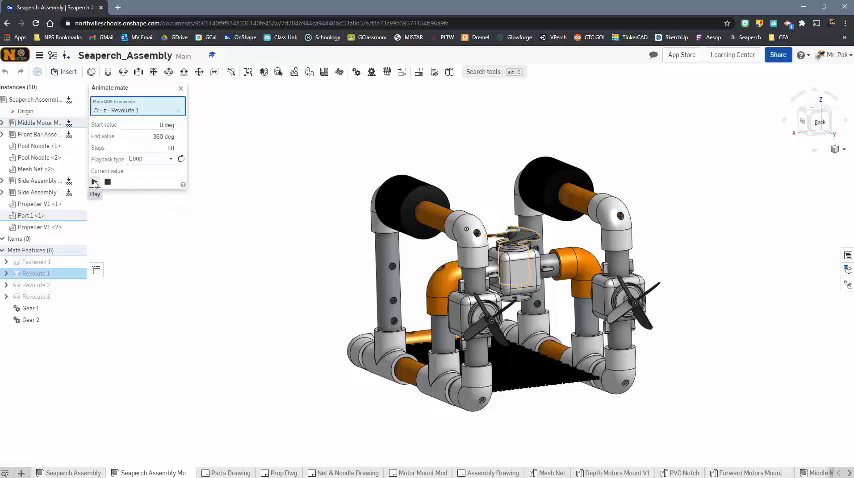
click(94, 180)
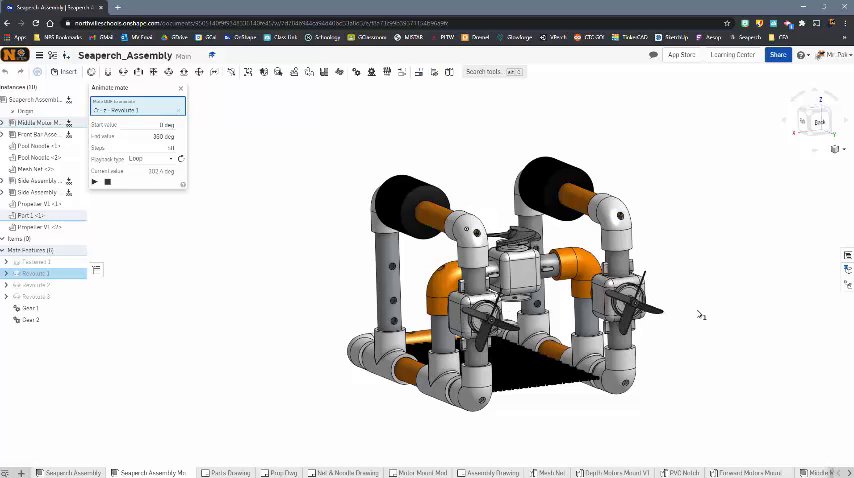
click(94, 182)
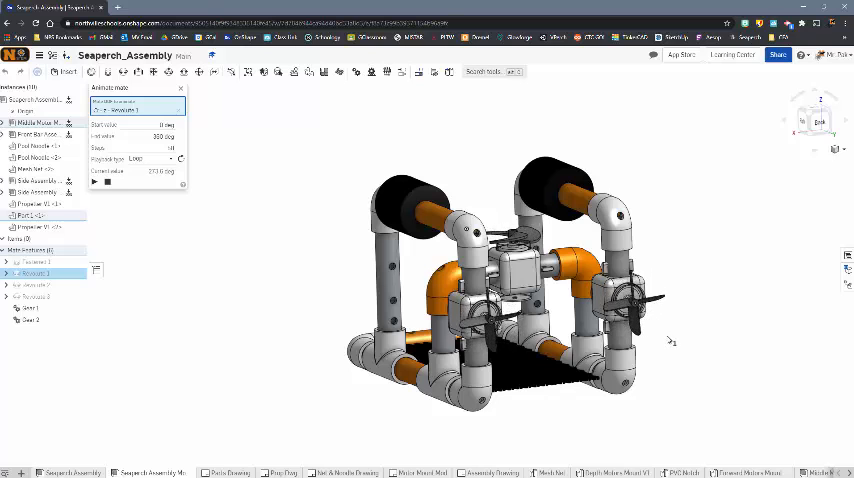
click(94, 182)
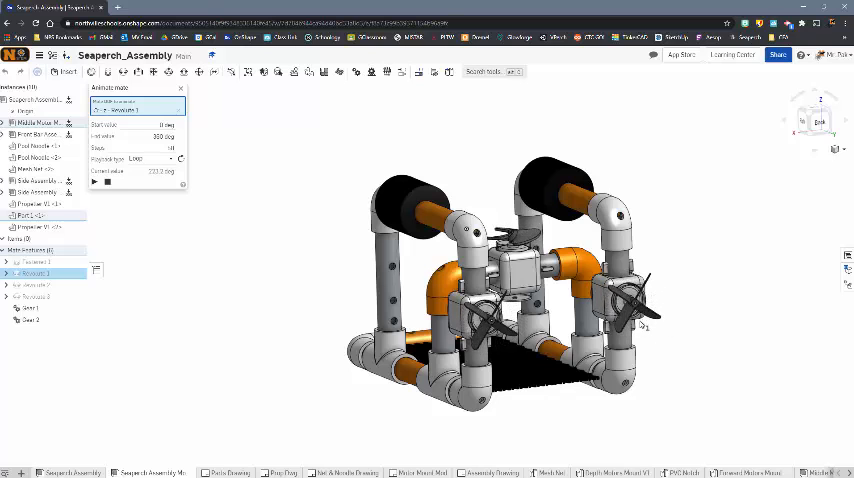